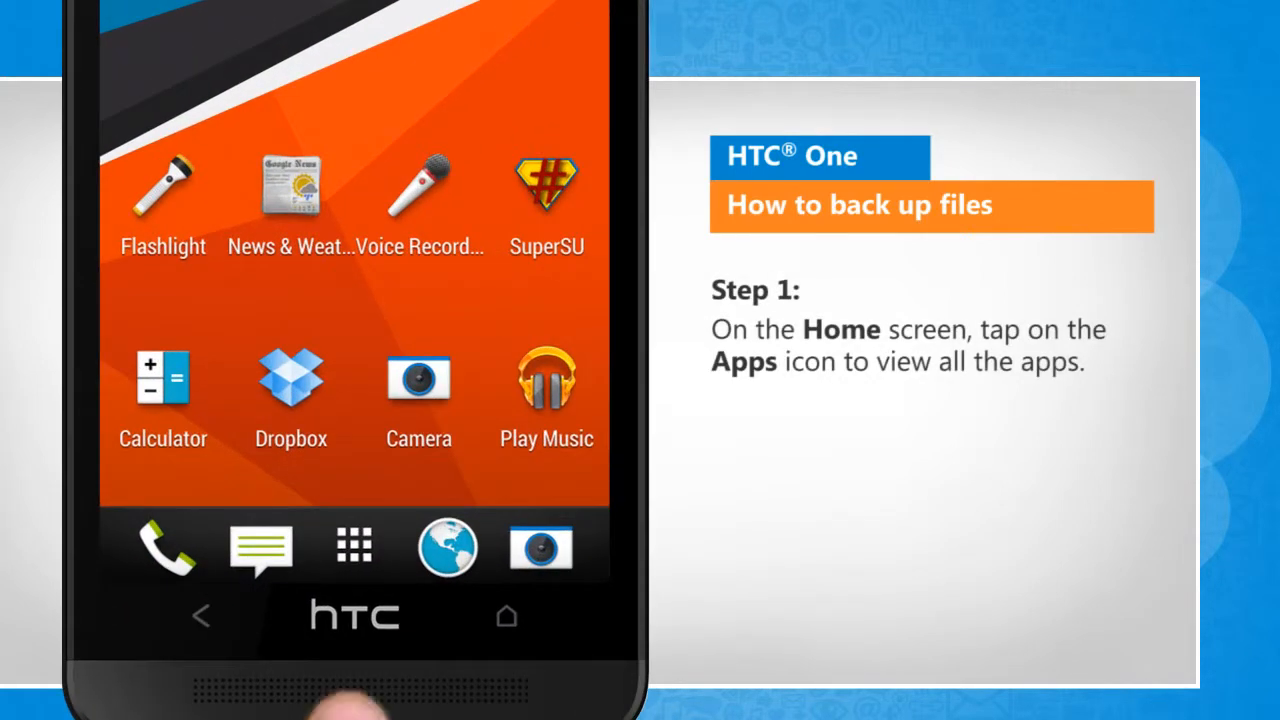
# Open the app drawer and scroll through it to reach Settings' Backup & reset.
pyautogui.click(353, 546)
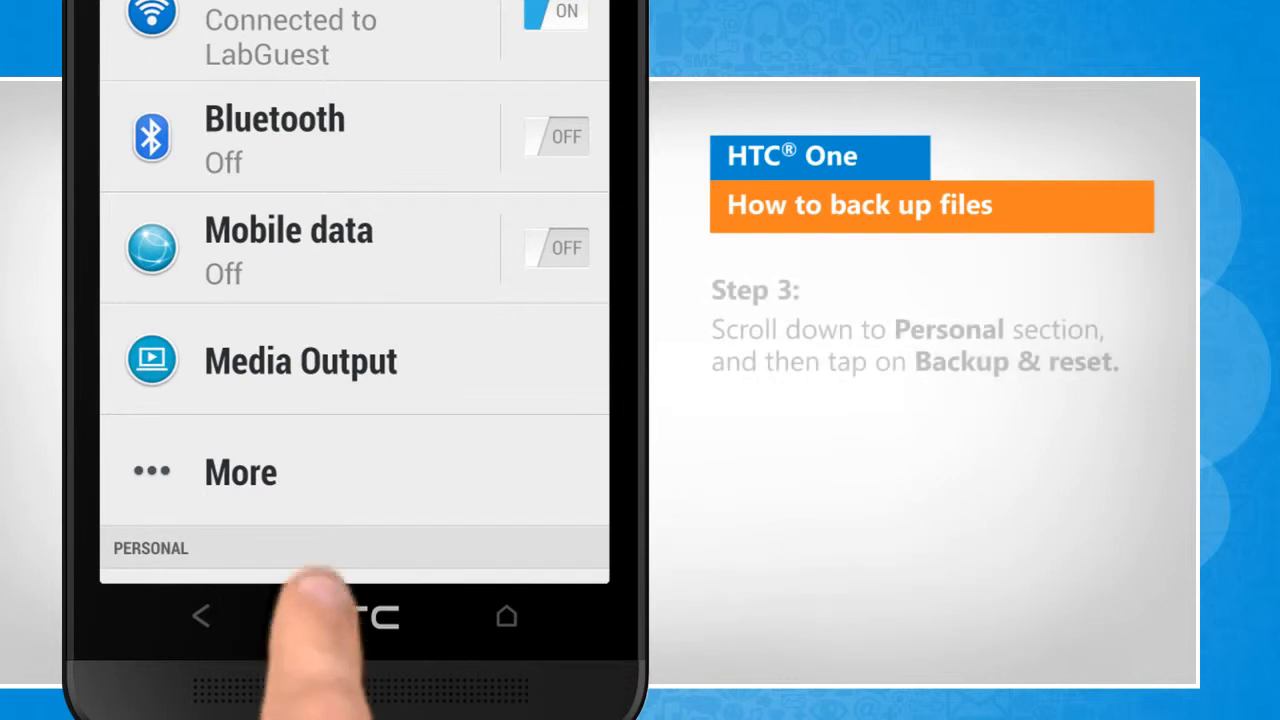
pyautogui.scroll(-3)
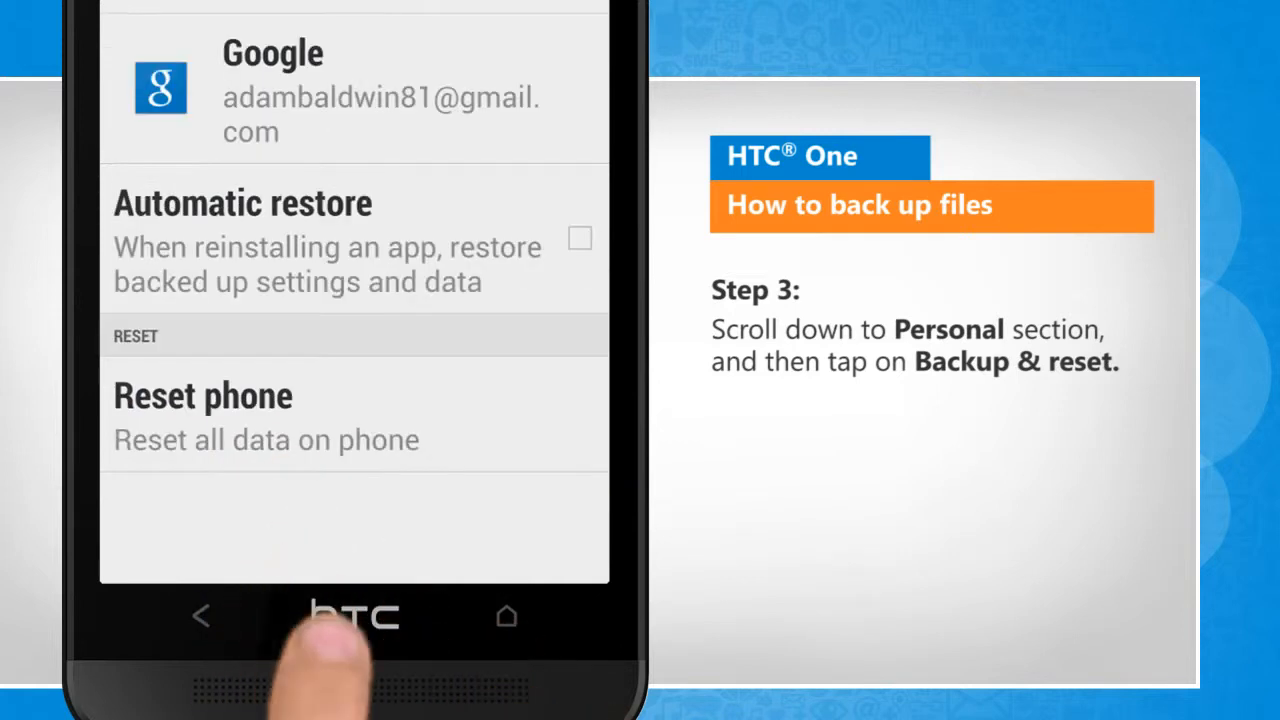
pyautogui.scroll(3)
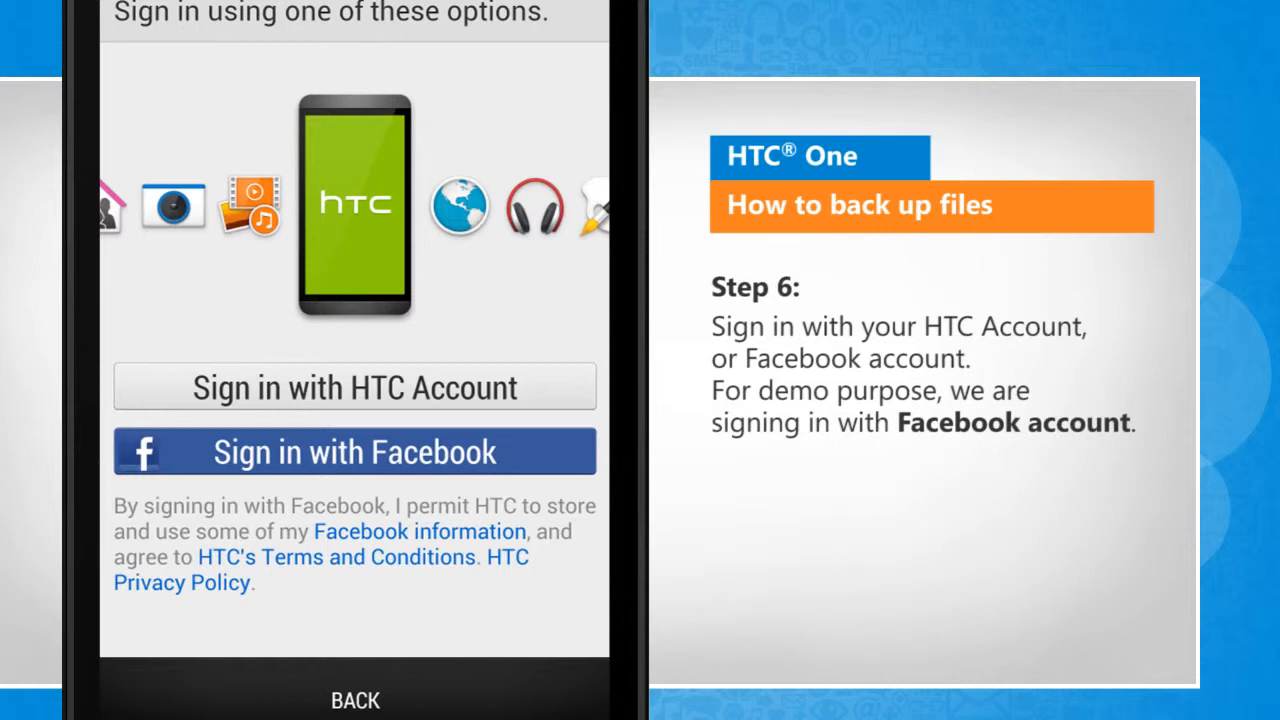
# Sign in with Facebook, allow HTC Backup's Dropbox folder, and start a backup now.
pyautogui.click(355, 451)
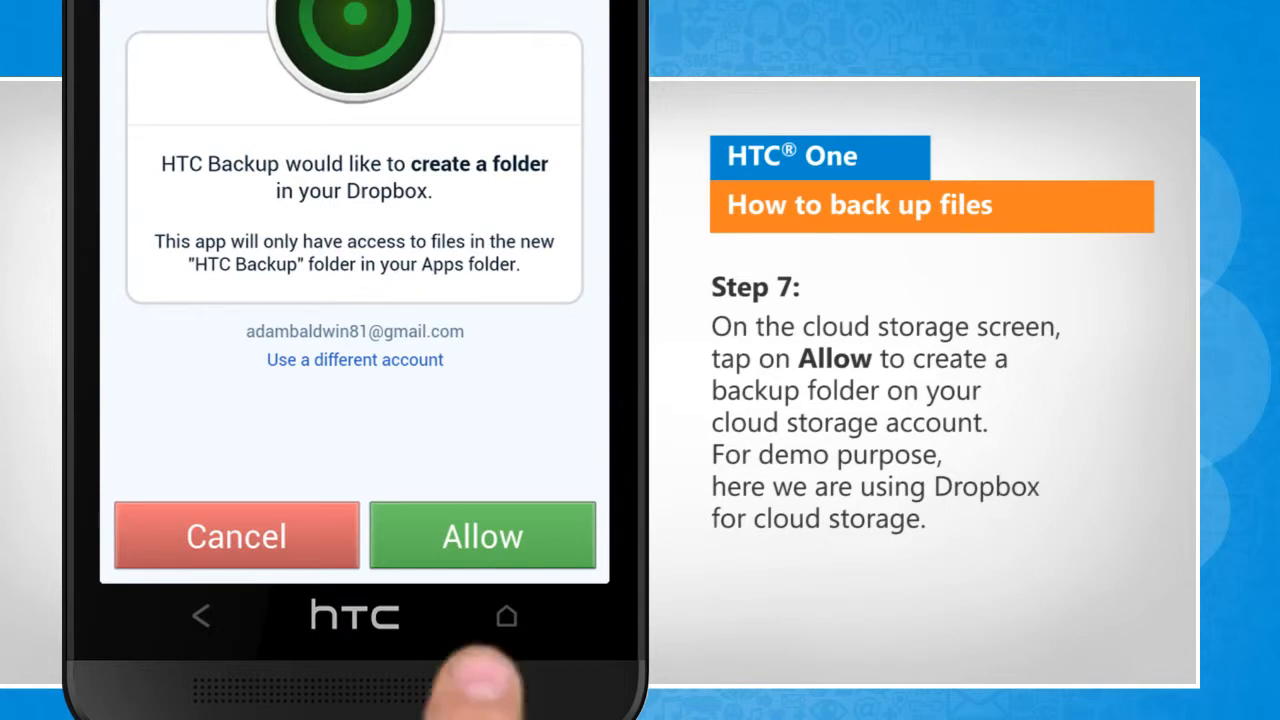
pyautogui.click(482, 535)
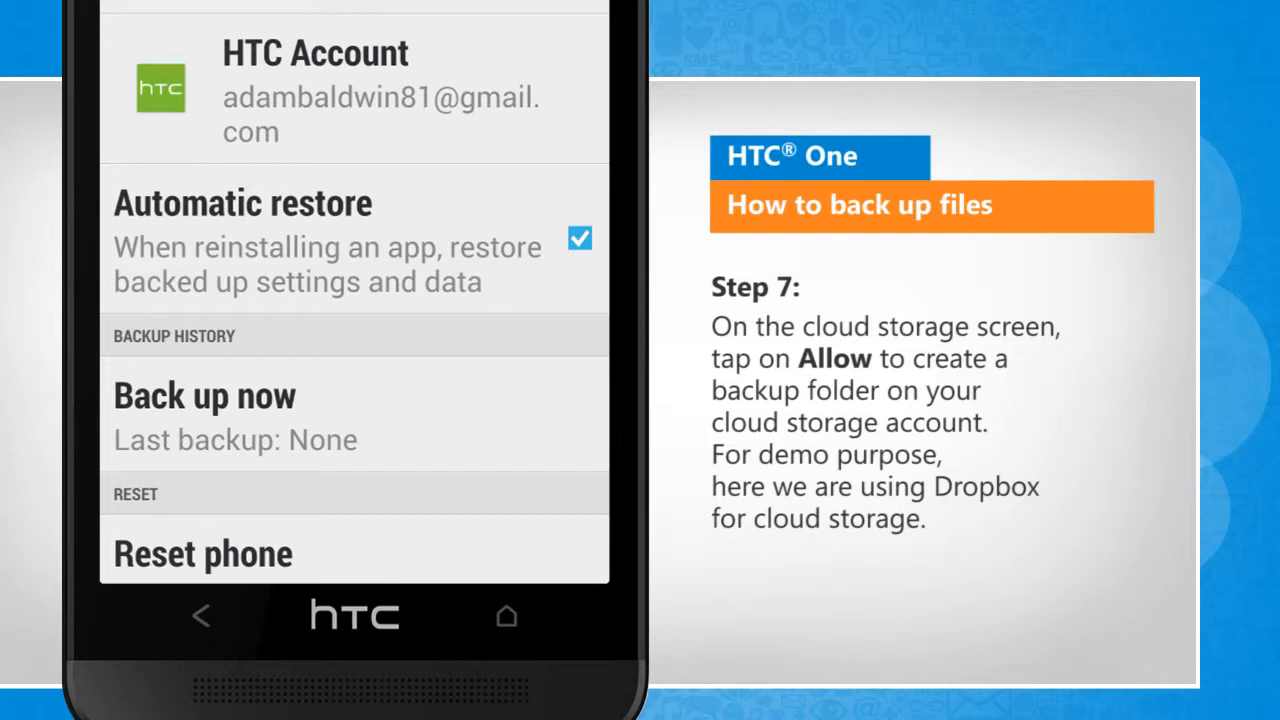
pyautogui.click(204, 395)
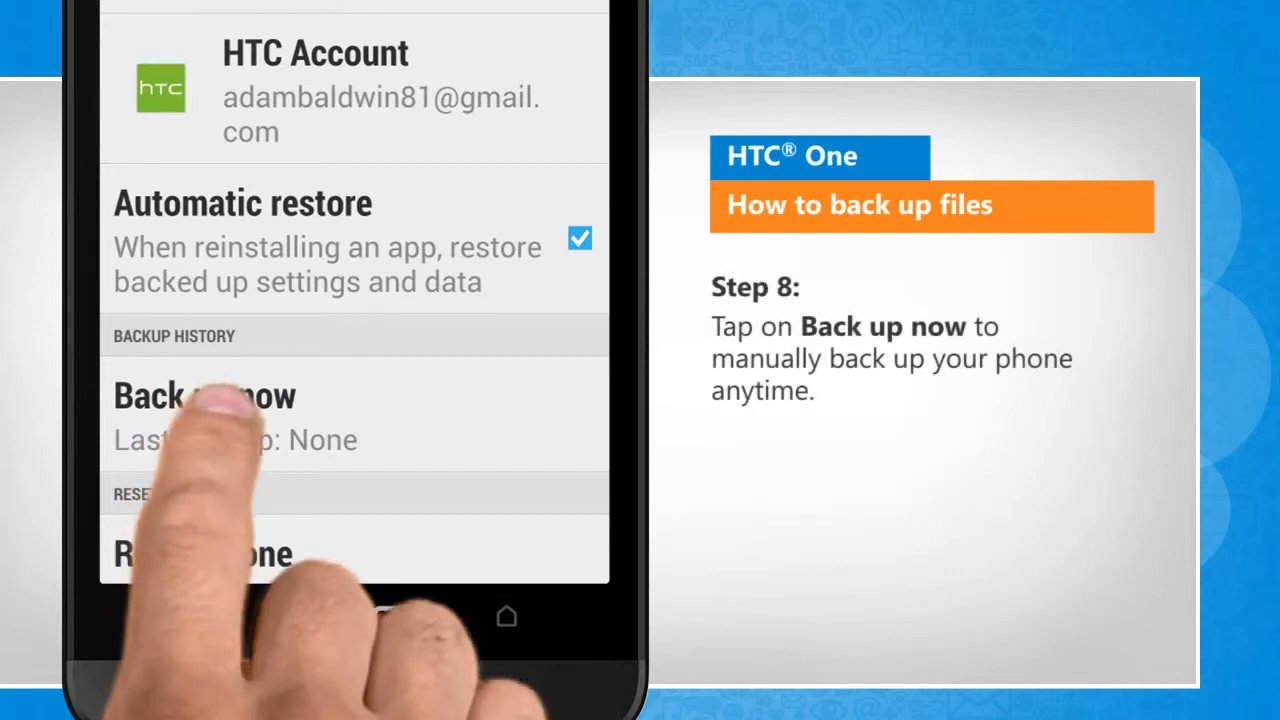
pyautogui.click(204, 395)
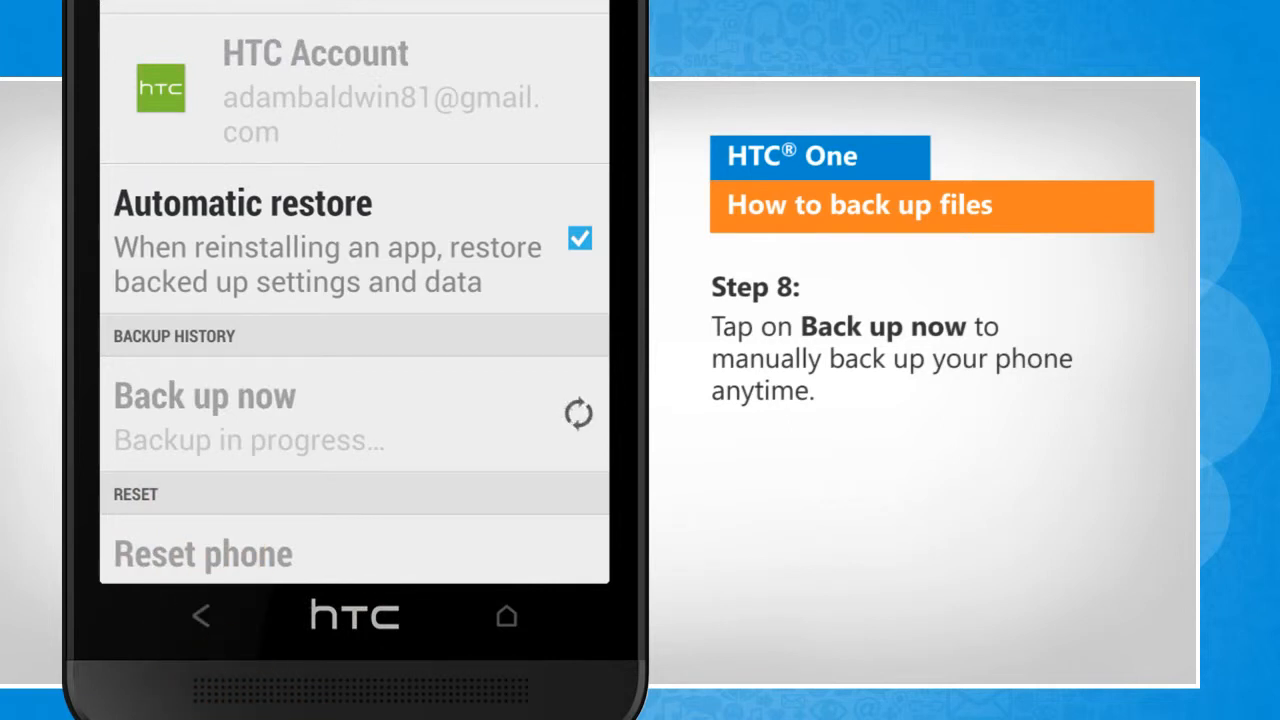